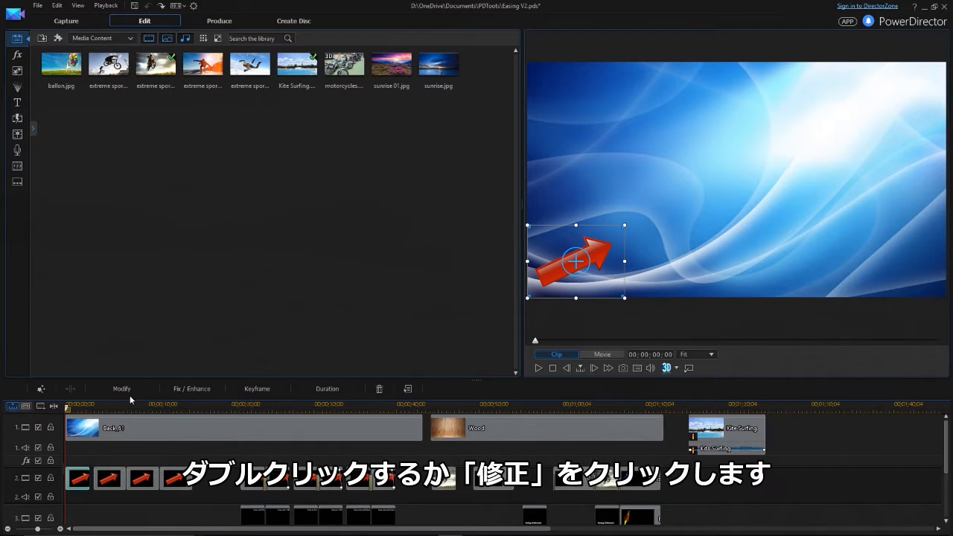
At the clip's last frame in PiP Designer, move the red arrow up toward the frame centre
click(122, 387)
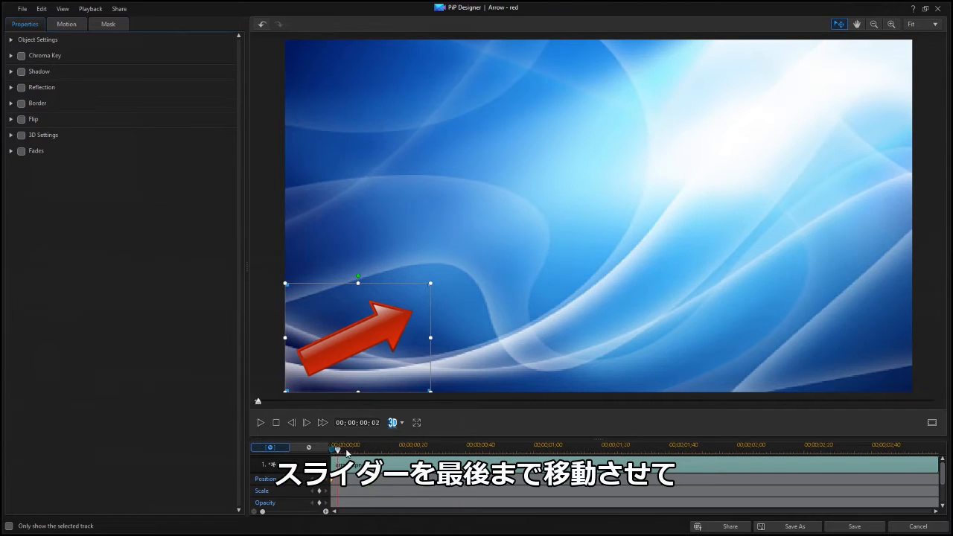
drag(335, 446, 932, 447)
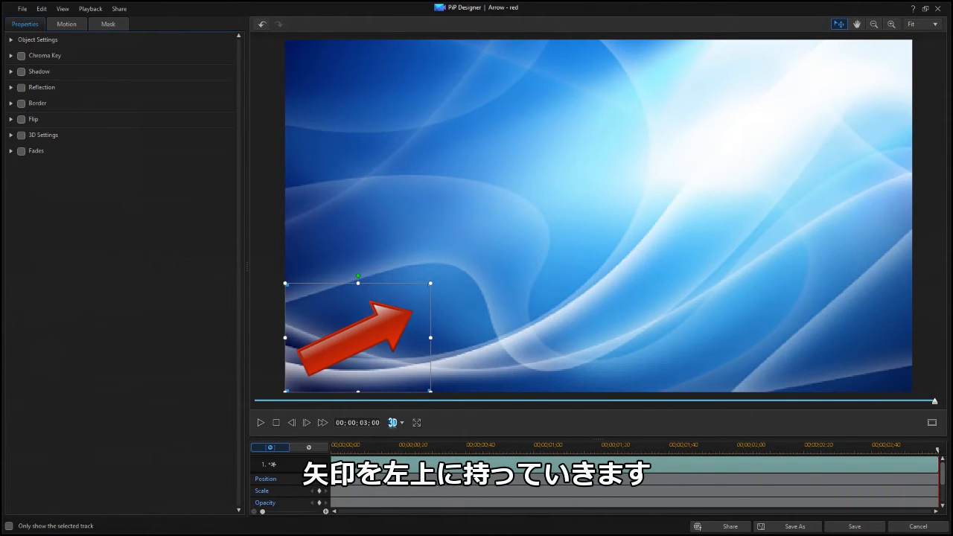
drag(357, 337, 623, 208)
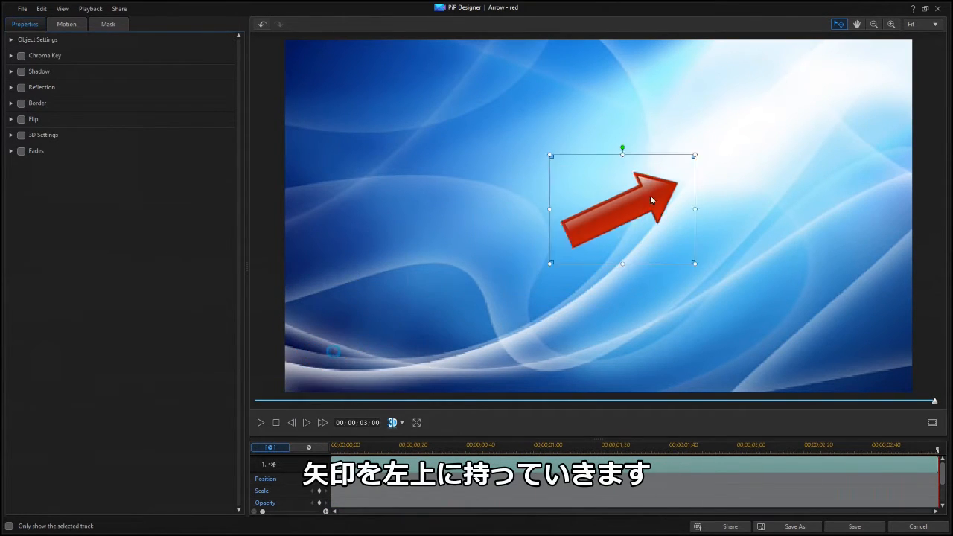
drag(623, 208, 839, 96)
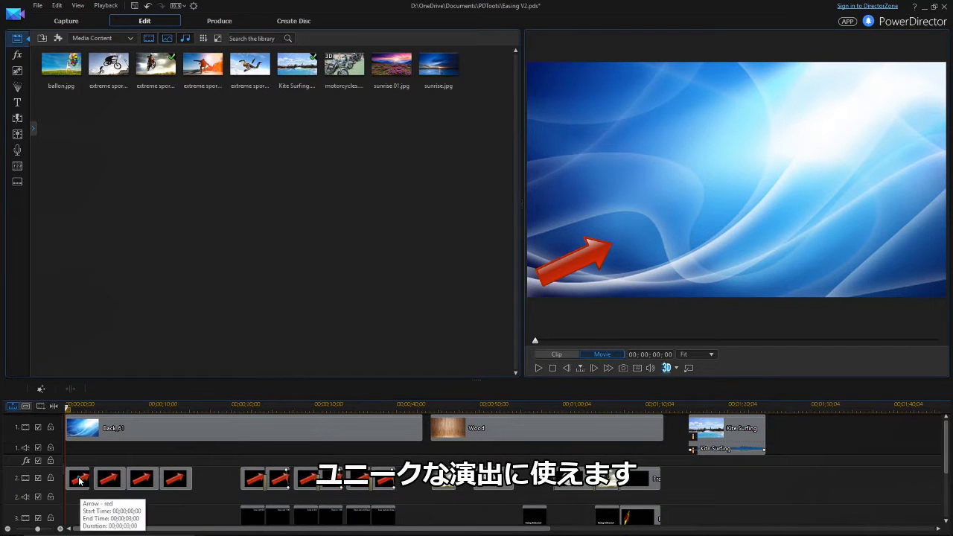
In the arrow's Object Settings, apply Ease In to the position keyframe and bring up Ease out
double_click(78, 478)
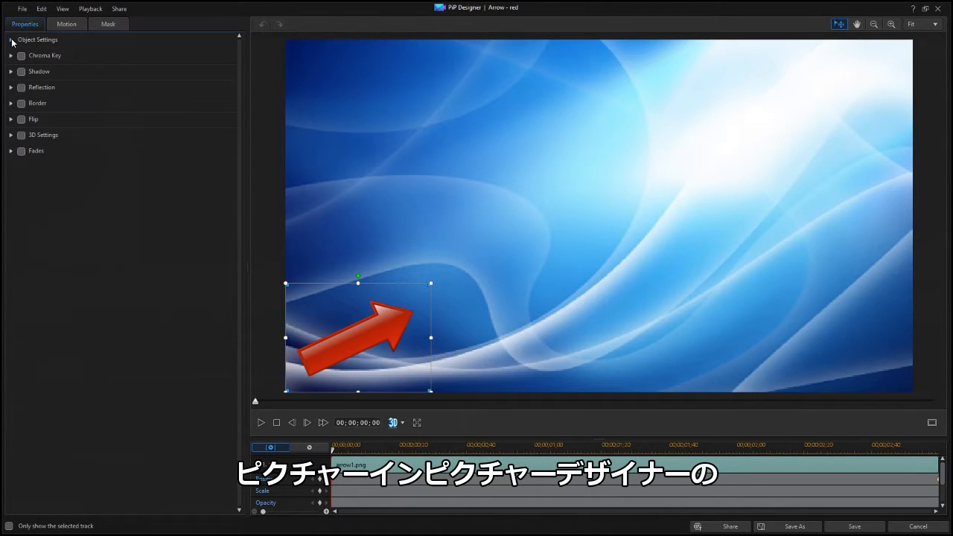
click(11, 39)
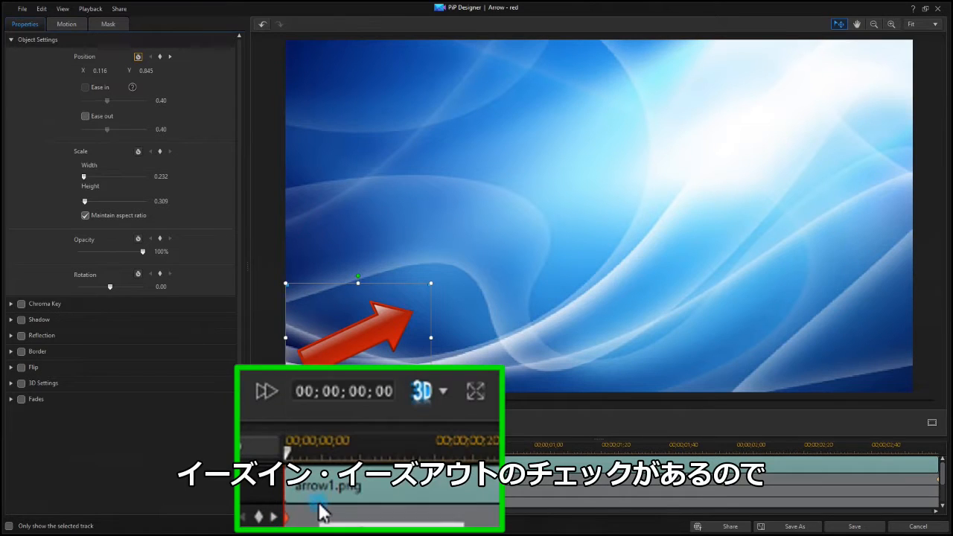
right_click(320, 513)
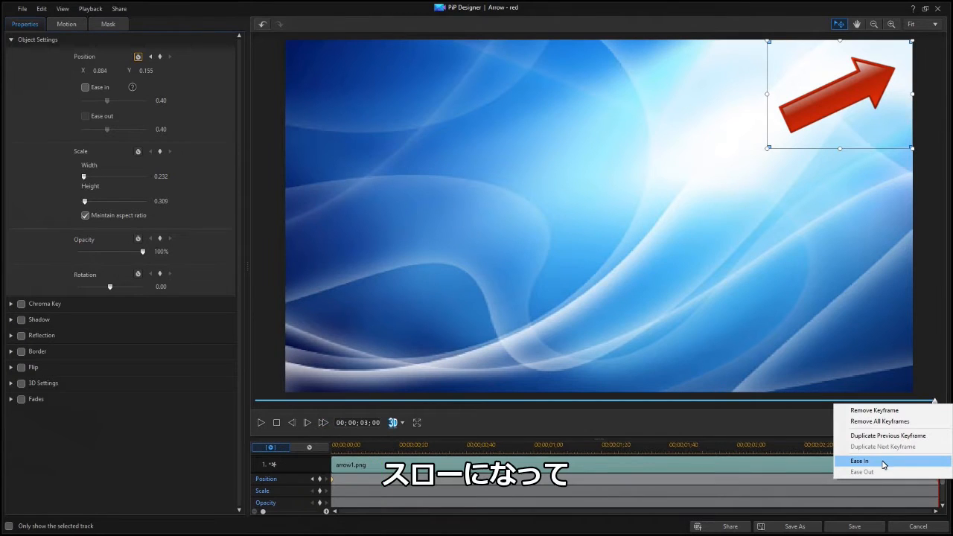
click(858, 460)
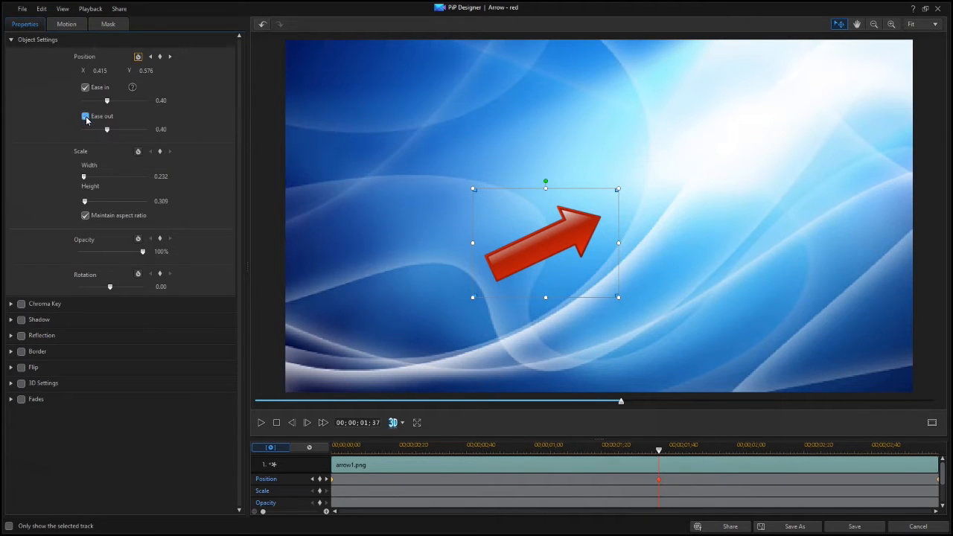
right_click(658, 479)
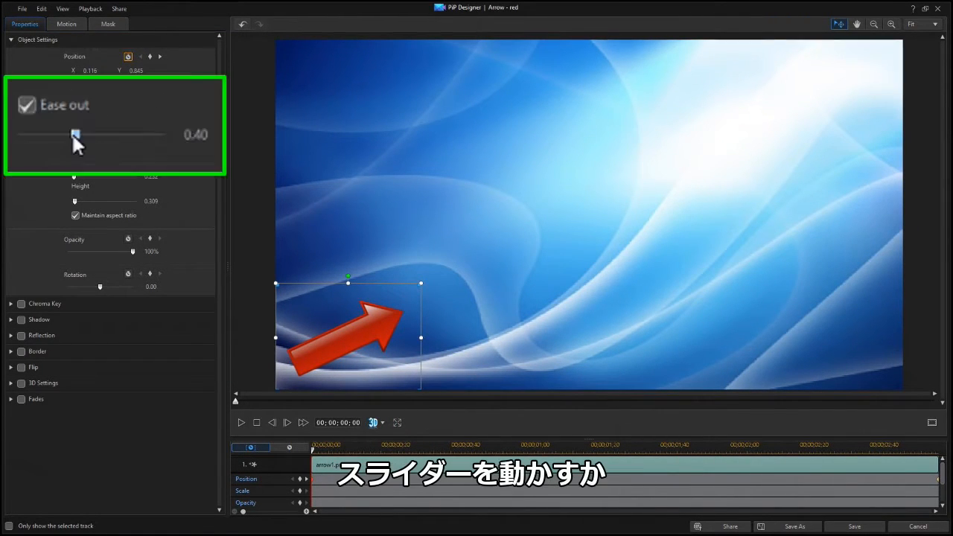
Try several ease-out strengths on the slider, then set the value to 0.60
drag(74, 134, 164, 134)
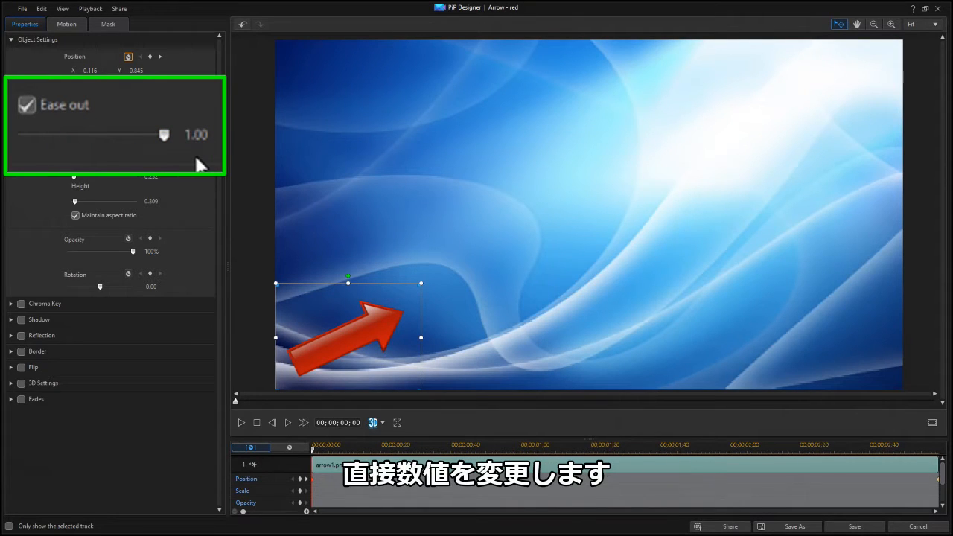
drag(163, 134, 98, 134)
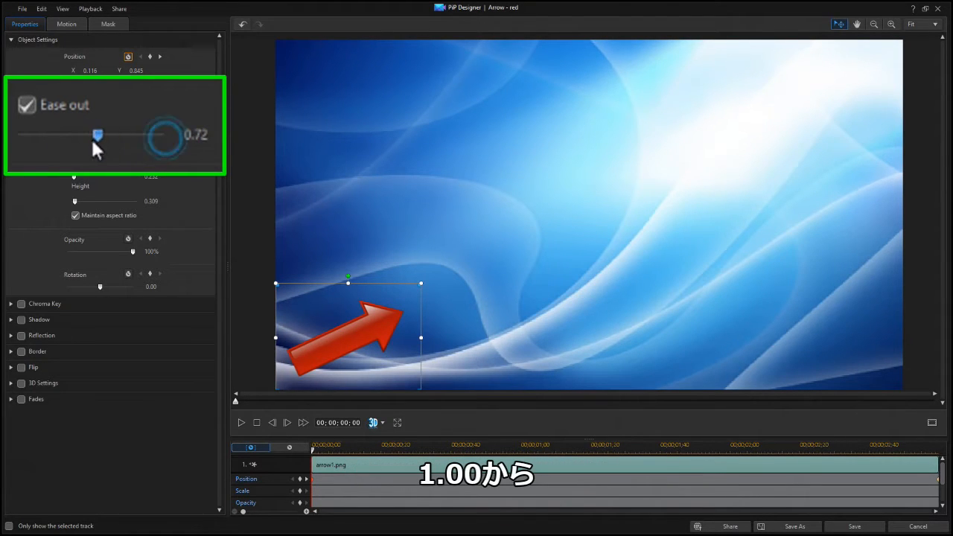
drag(98, 134, 18, 134)
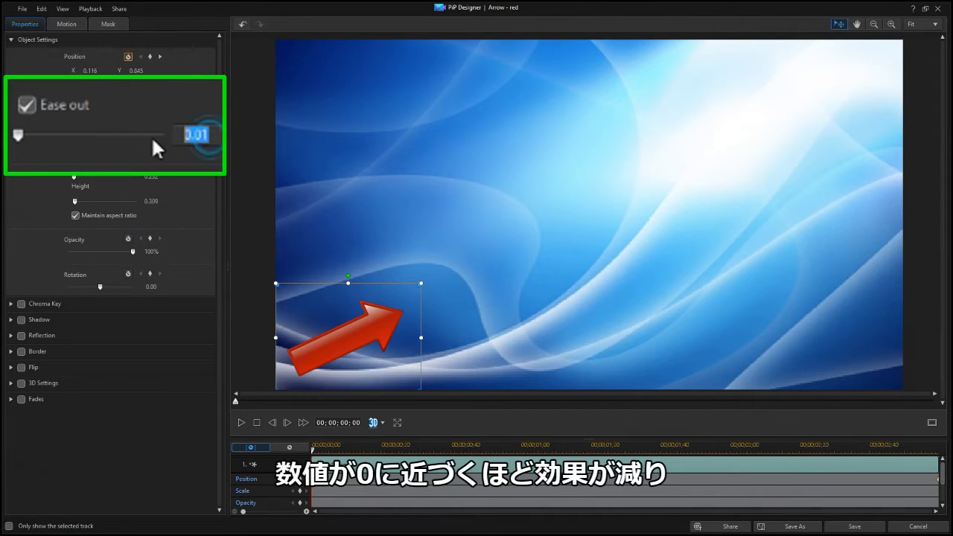
text(0.60)
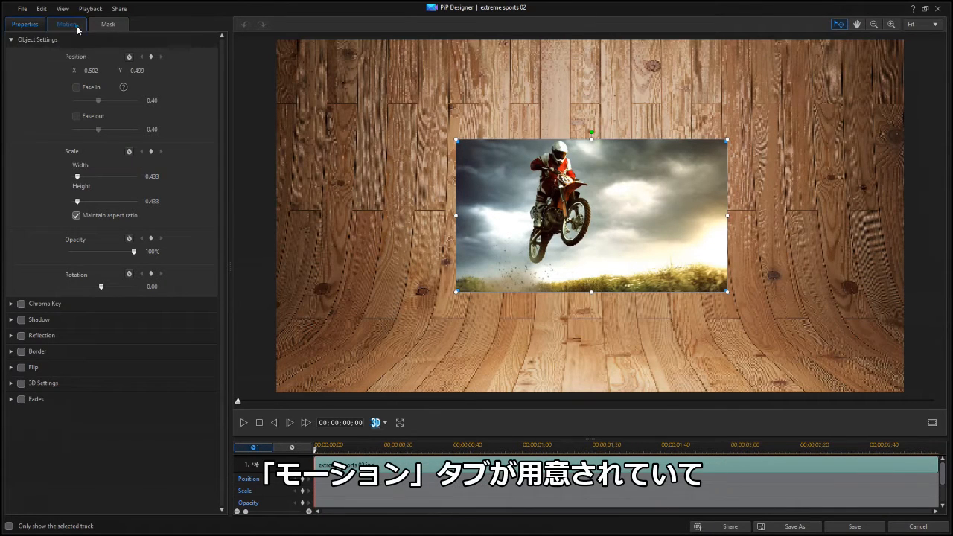
Show the Motion tab's Path presets for the motorbike picture
click(65, 24)
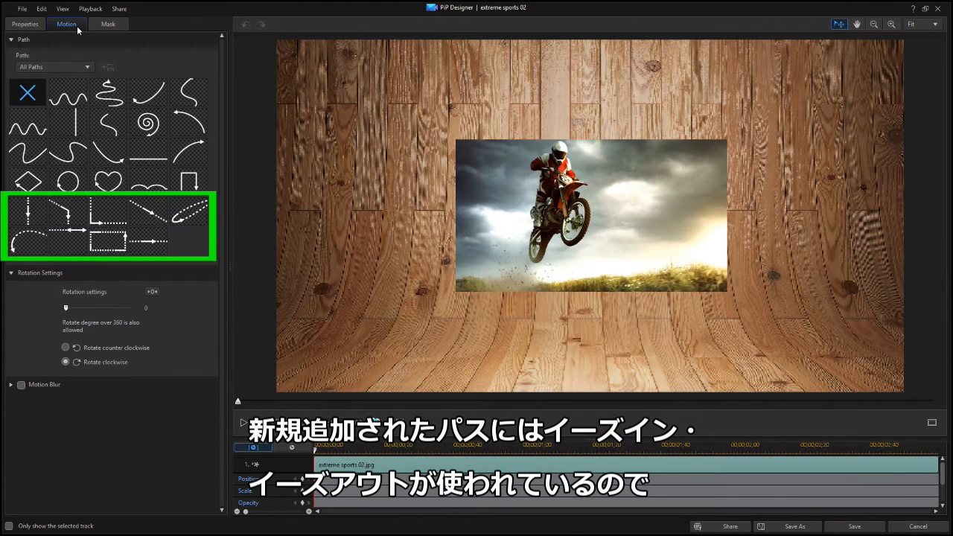
click(107, 211)
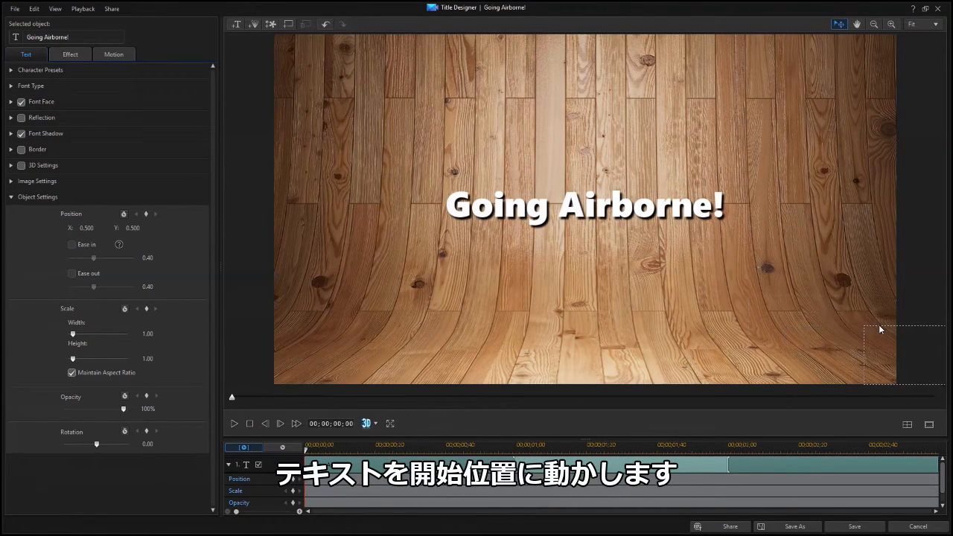
Drag the Going Airborne! title to the lower left of the preview as its start position
drag(583, 205, 881, 350)
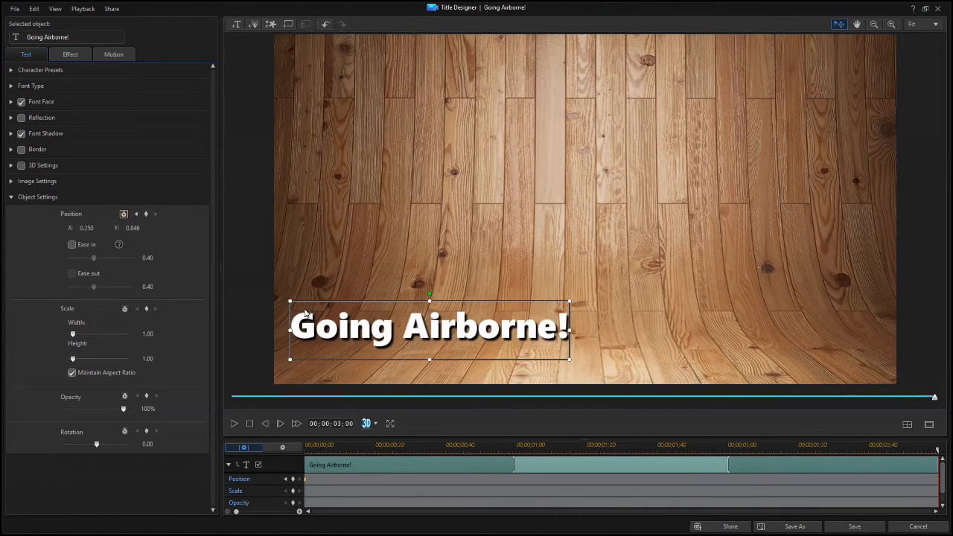
click(113, 53)
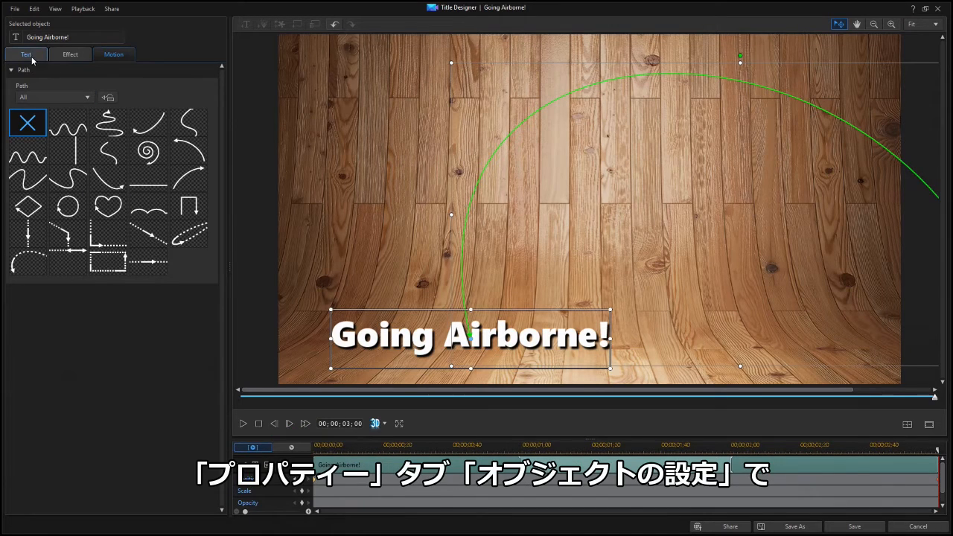
Under the title's Text Object Settings, turn on Ease in and raise its strength
click(25, 53)
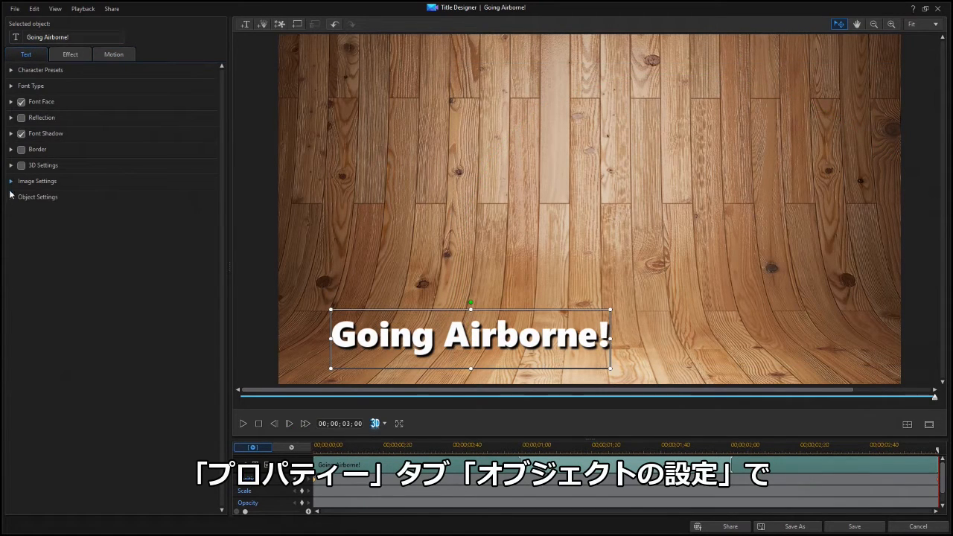
click(39, 196)
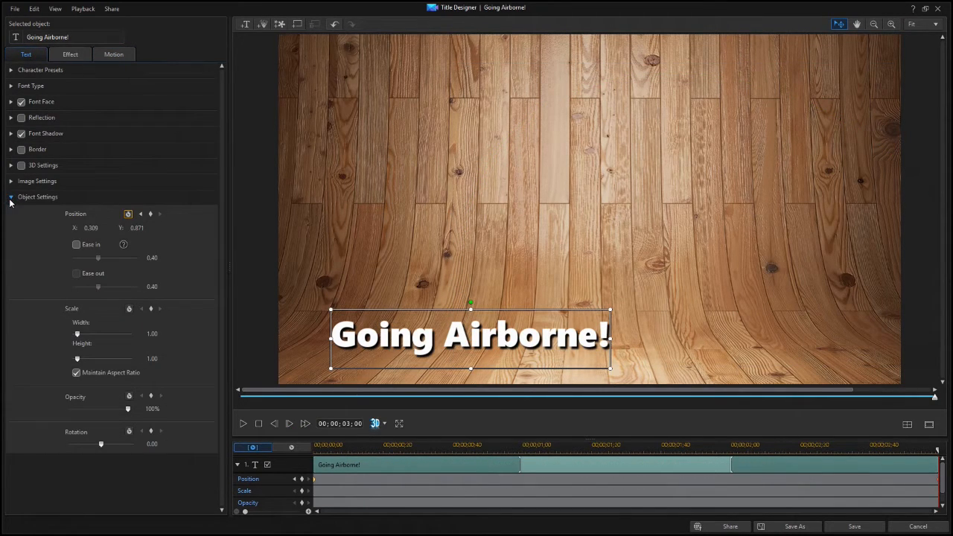
click(76, 244)
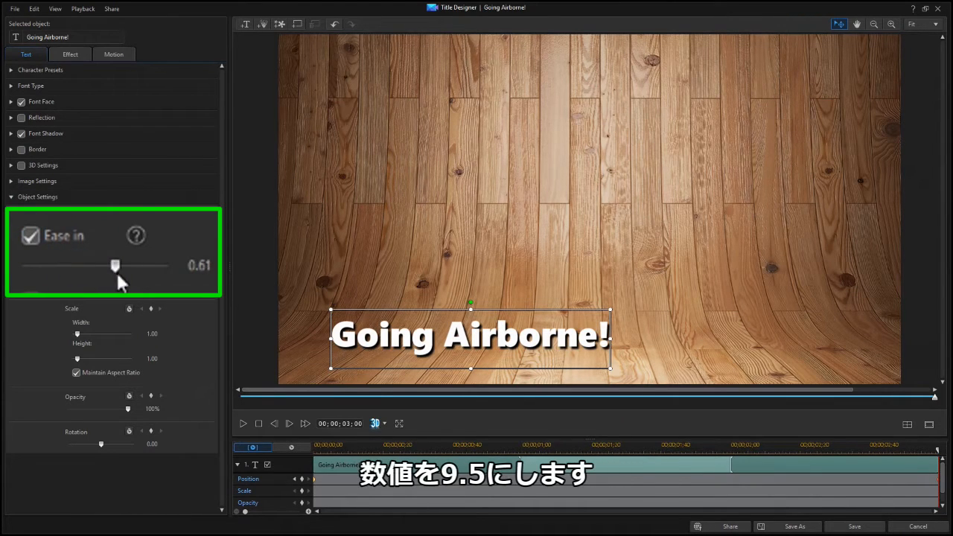
drag(115, 265, 161, 265)
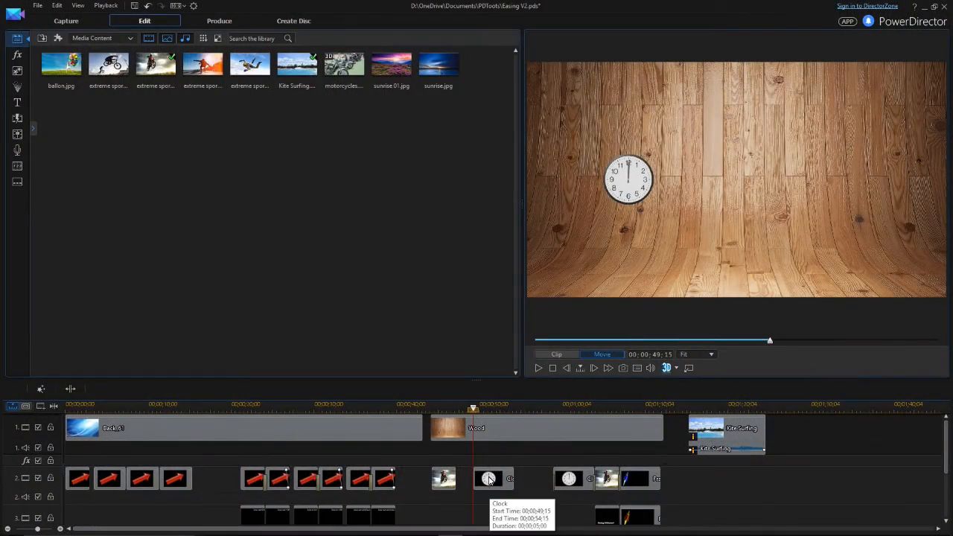
Apply the diamond-shaped path preset to the clock in PiP Designer, then show its Properties
click(488, 477)
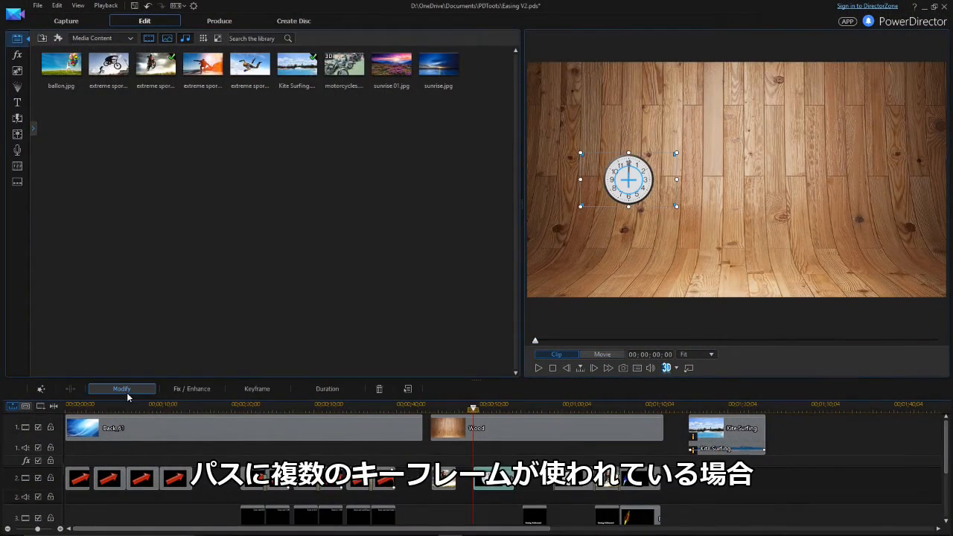
click(120, 388)
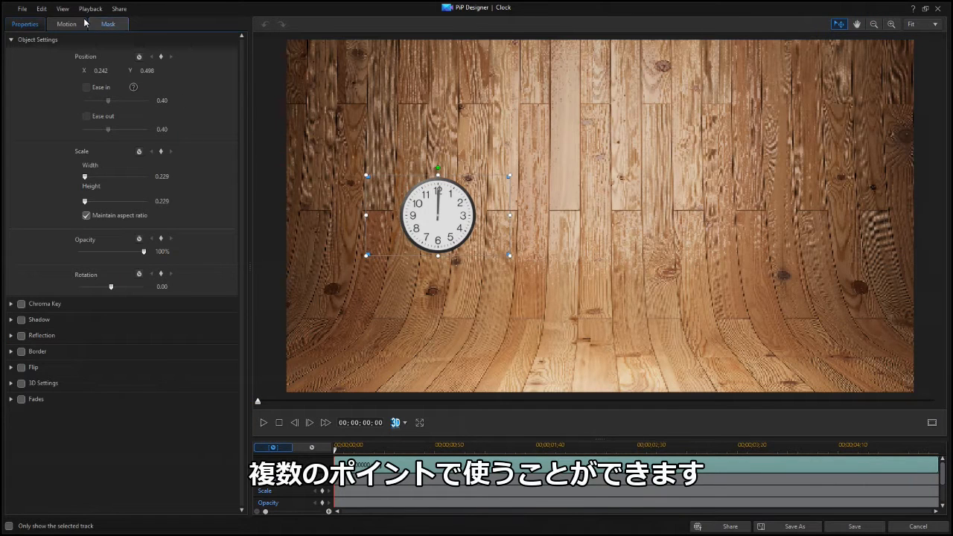
click(65, 24)
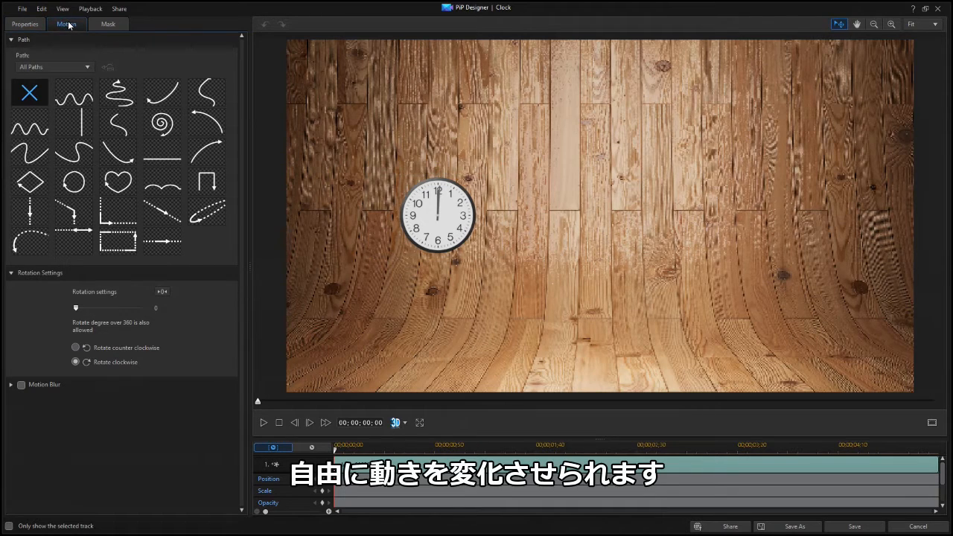
click(30, 181)
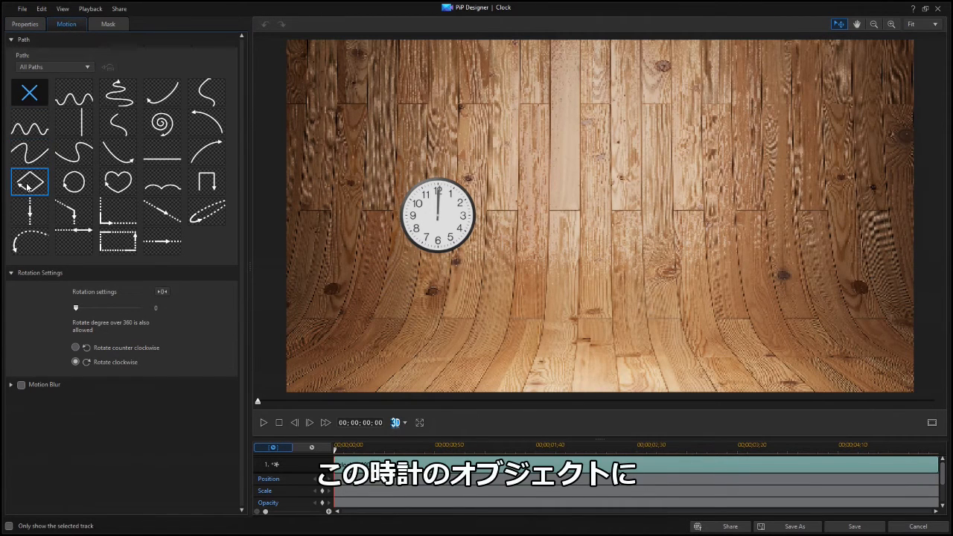
click(30, 181)
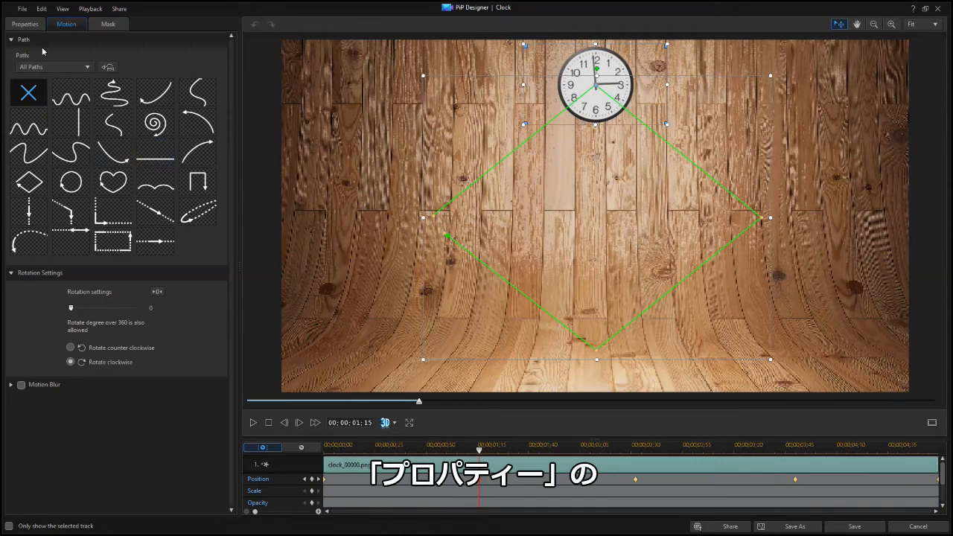
click(24, 24)
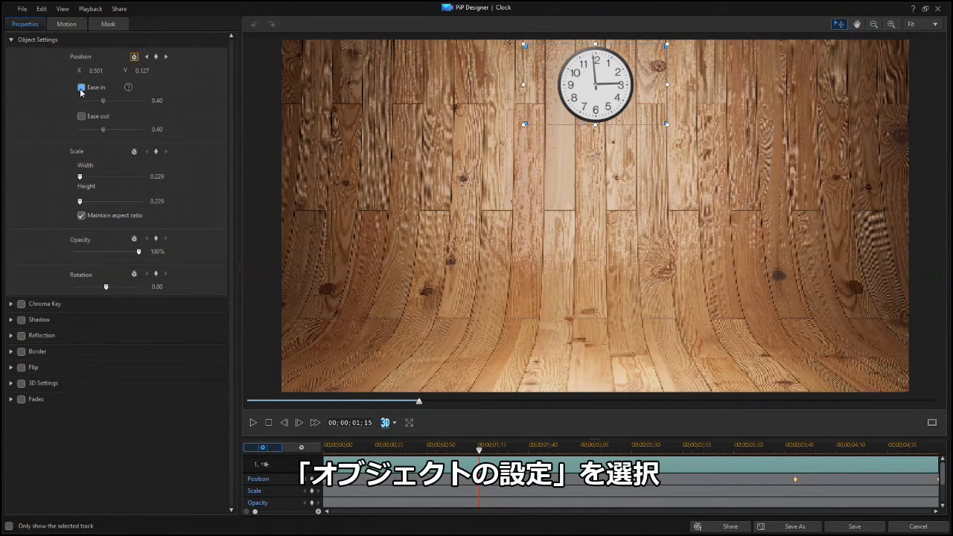
Enable Ease in for the clock's position and raise its strength toward 0.70
click(80, 87)
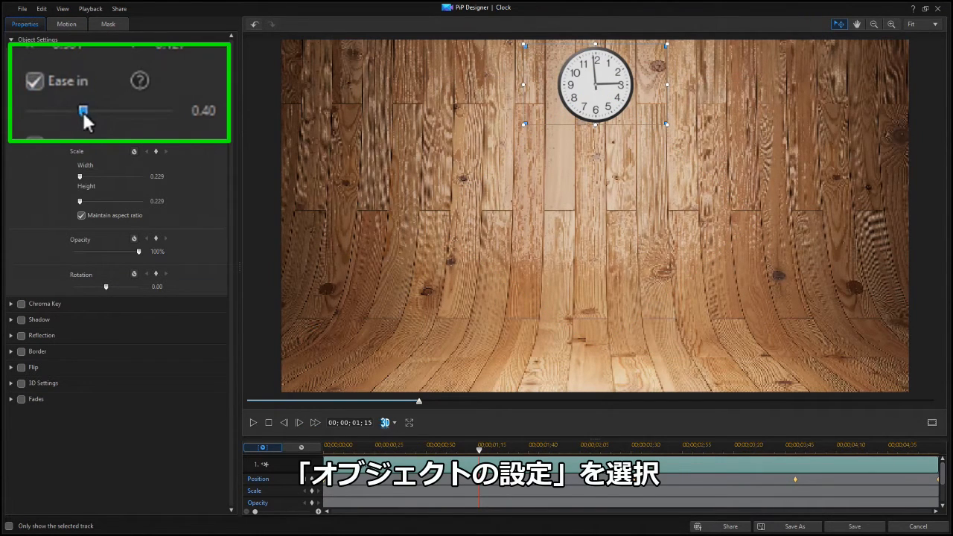
drag(84, 110, 125, 110)
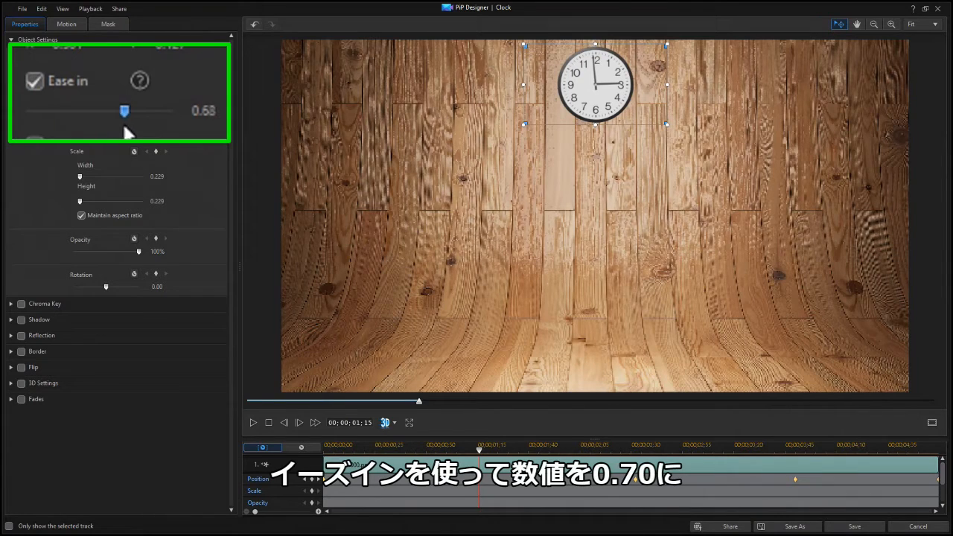
drag(125, 110, 149, 102)
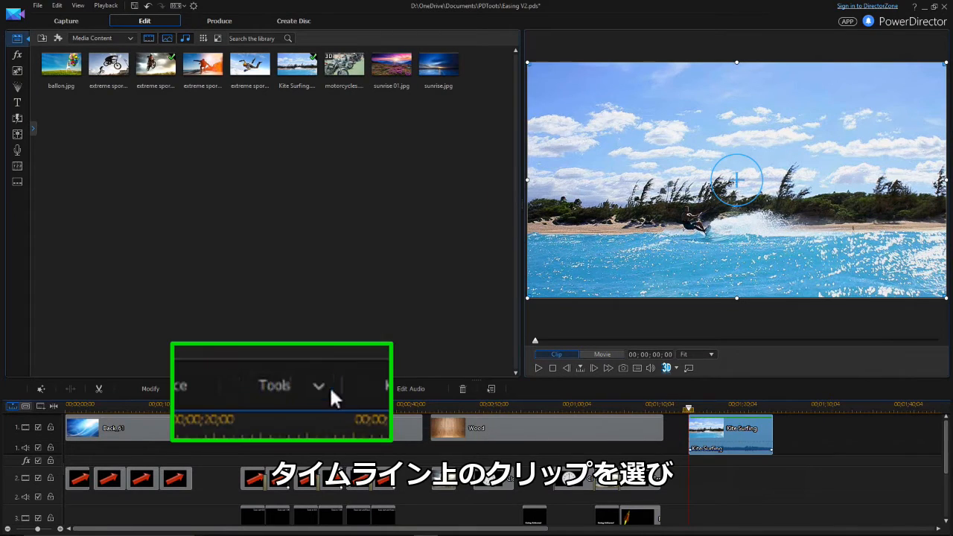
Launch Video Speed Designer via Tools > Power Tools > Speed Adjustment for the kite-surfing clip
click(290, 386)
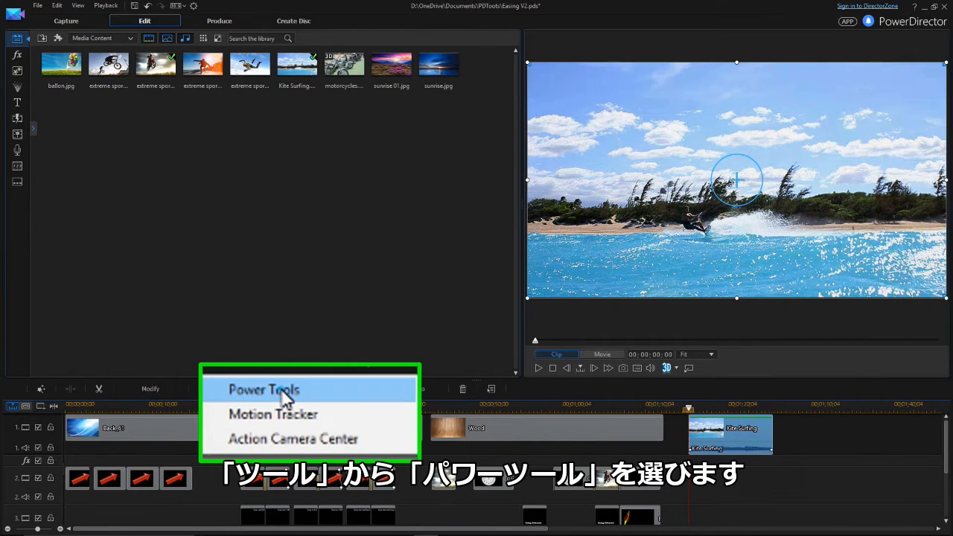
click(263, 390)
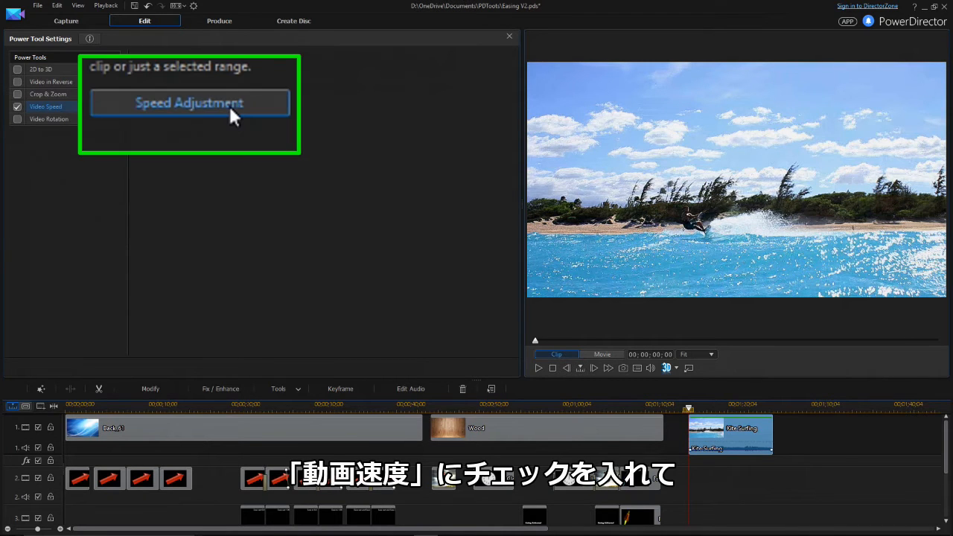
click(189, 103)
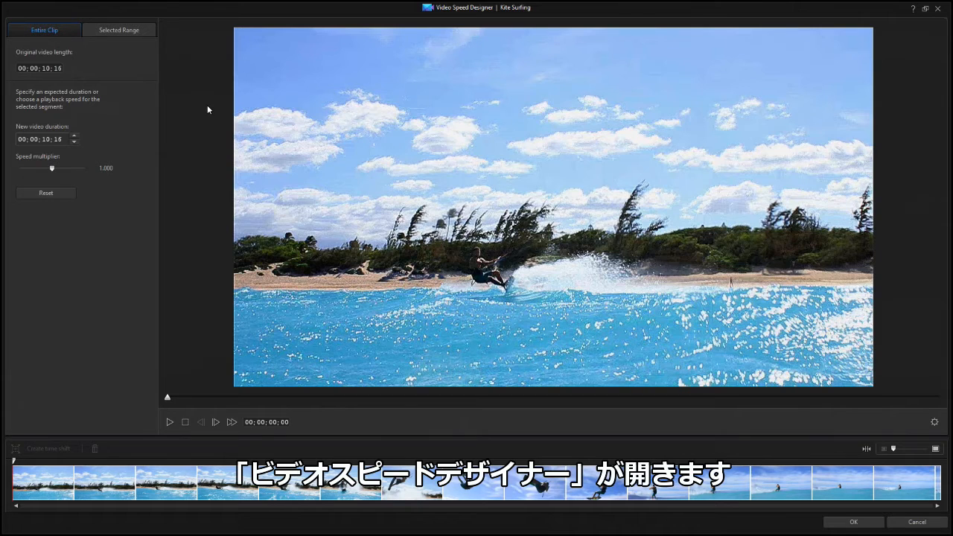
On the Selected Range tab, move to the jump around 4 seconds and create a time shift there
click(45, 30)
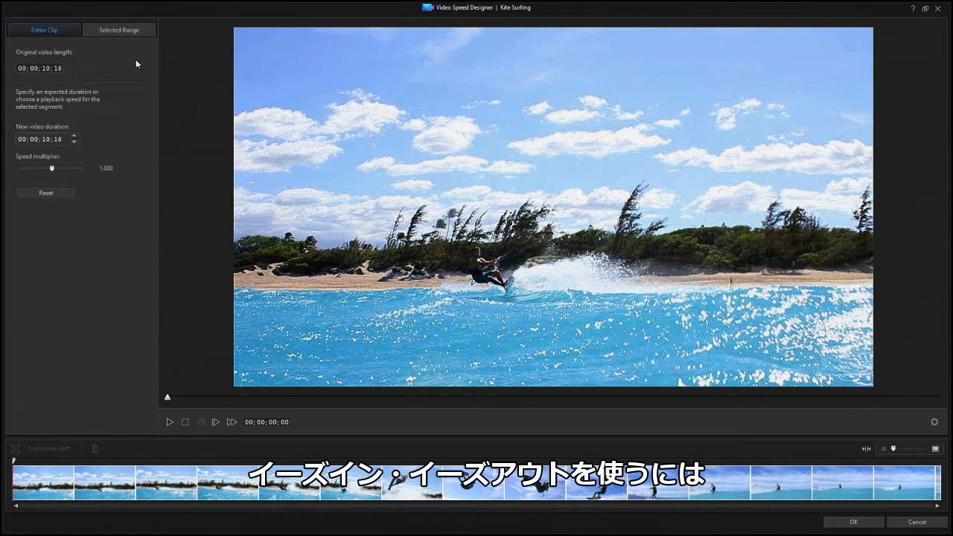
click(120, 30)
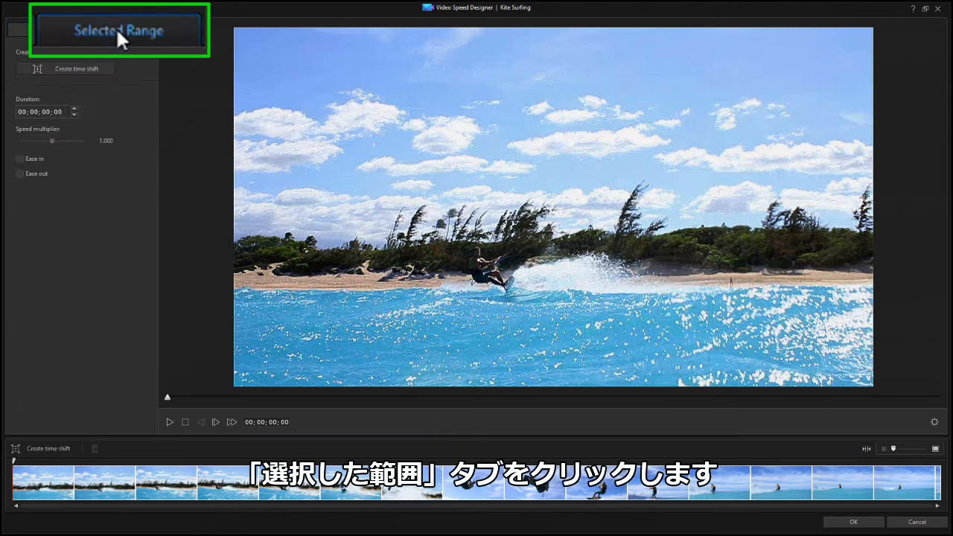
click(119, 29)
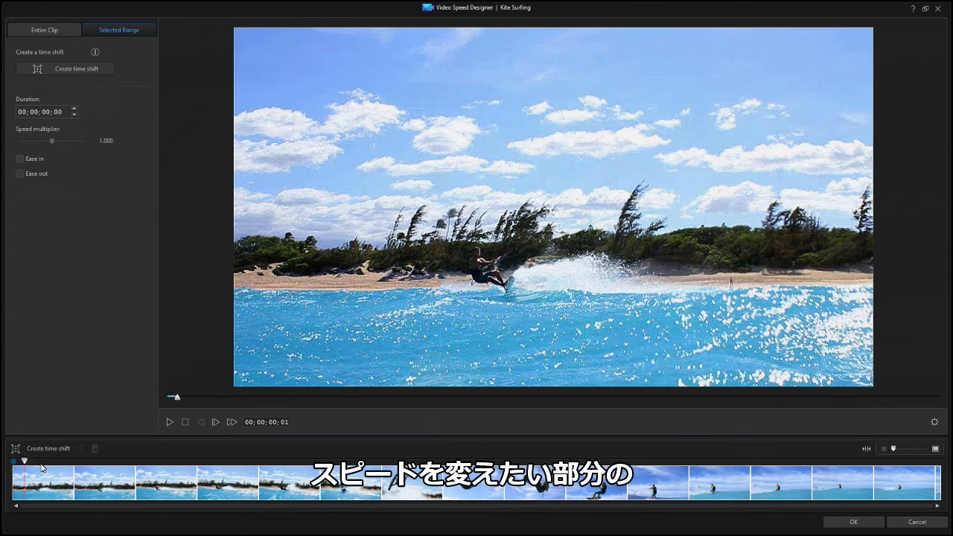
drag(173, 396, 443, 396)
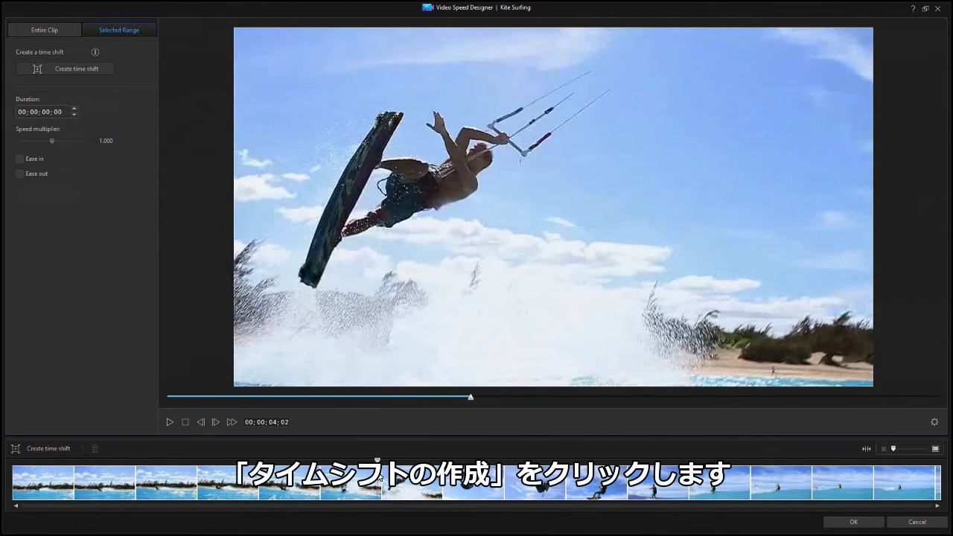
click(76, 69)
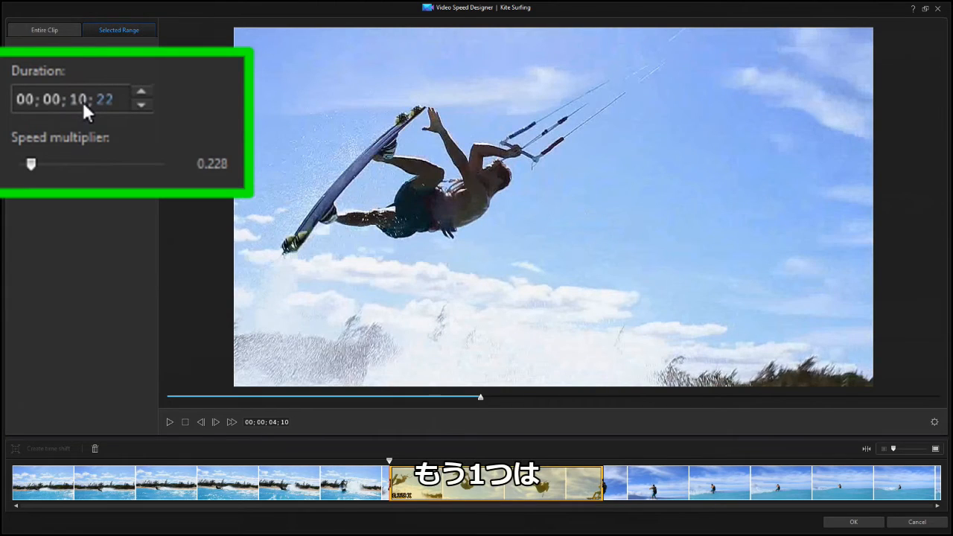
Set the jump time-shift range's duration to 10 seconds (about 0.237× speed)
click(141, 104)
text(00)
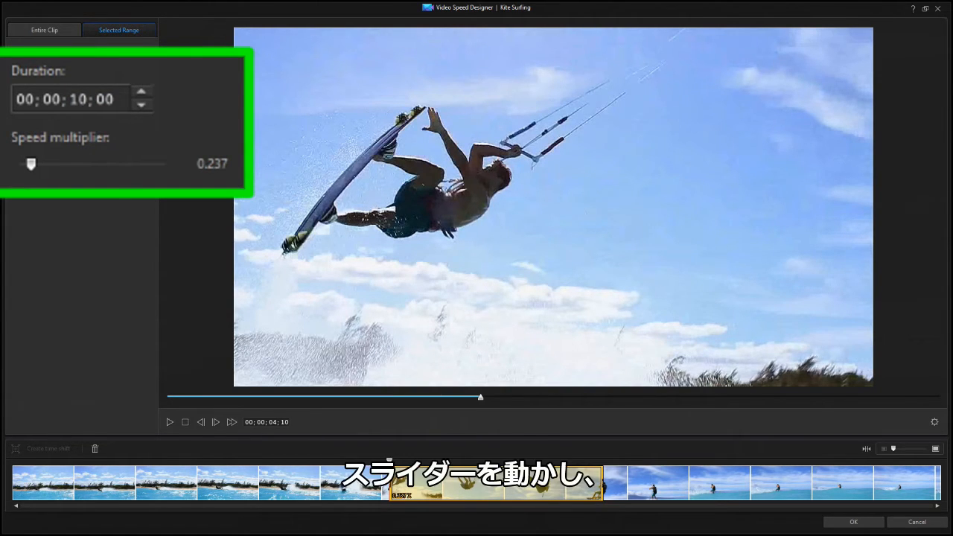
Sweep the speed multiplier from 0.1× to 100×, settle near 0.2×, and enable Ease in
drag(31, 164, 75, 164)
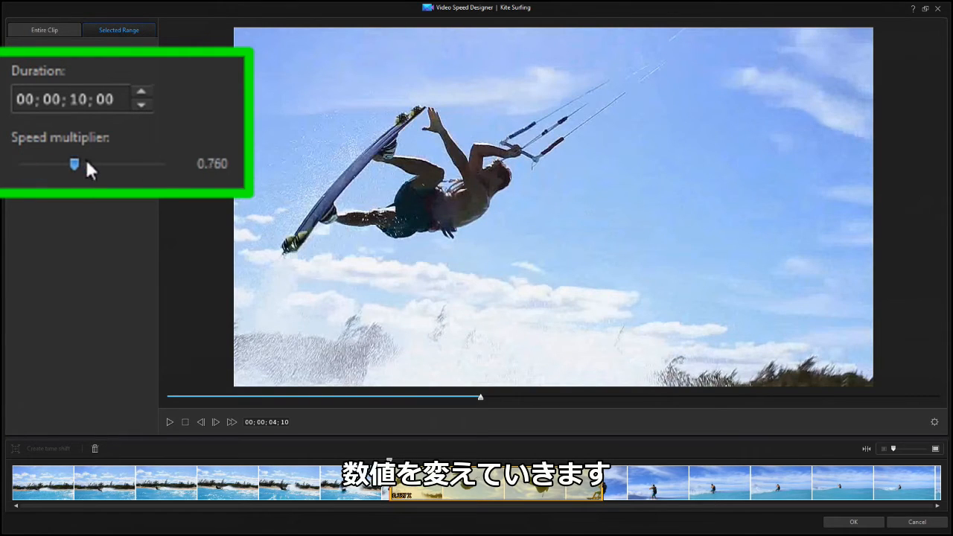
drag(74, 164, 18, 164)
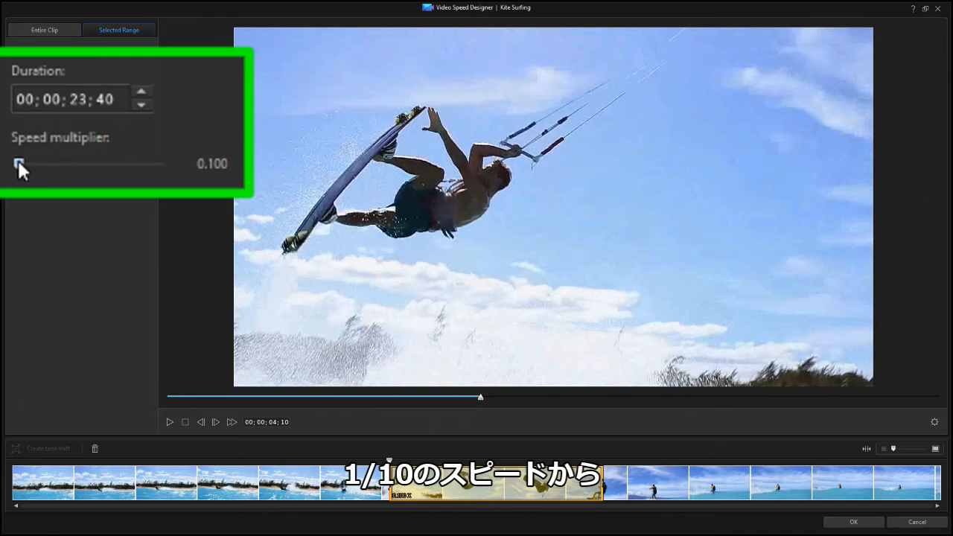
drag(21, 163, 164, 162)
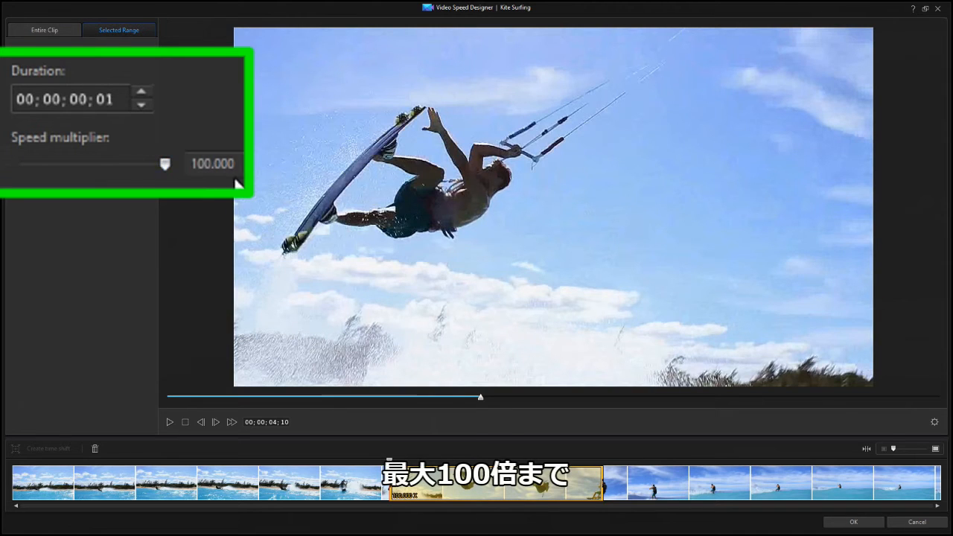
drag(163, 162, 74, 162)
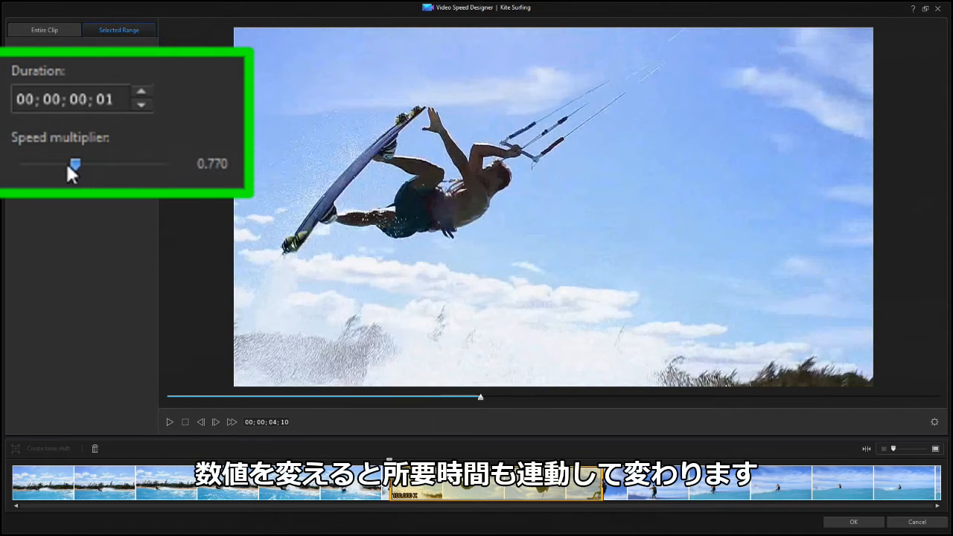
drag(74, 162, 43, 162)
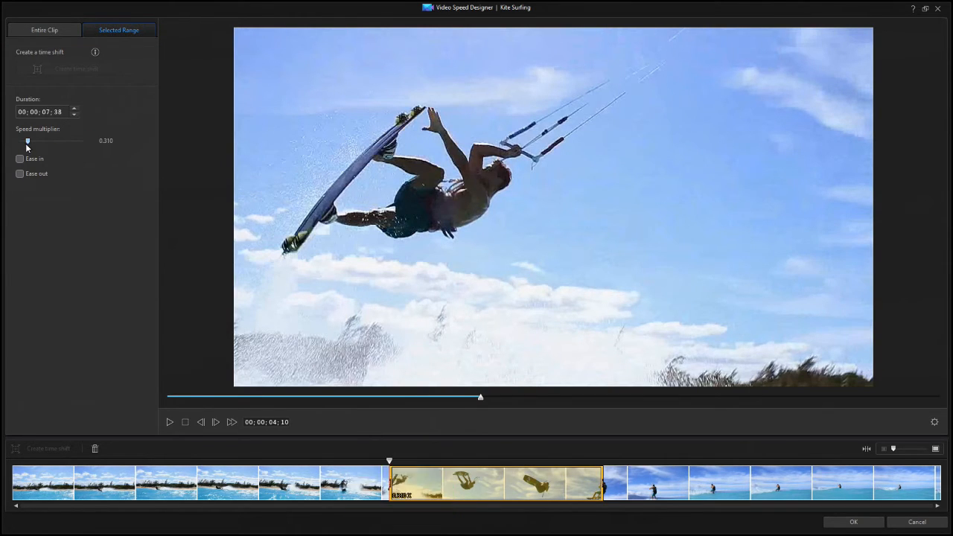
click(21, 181)
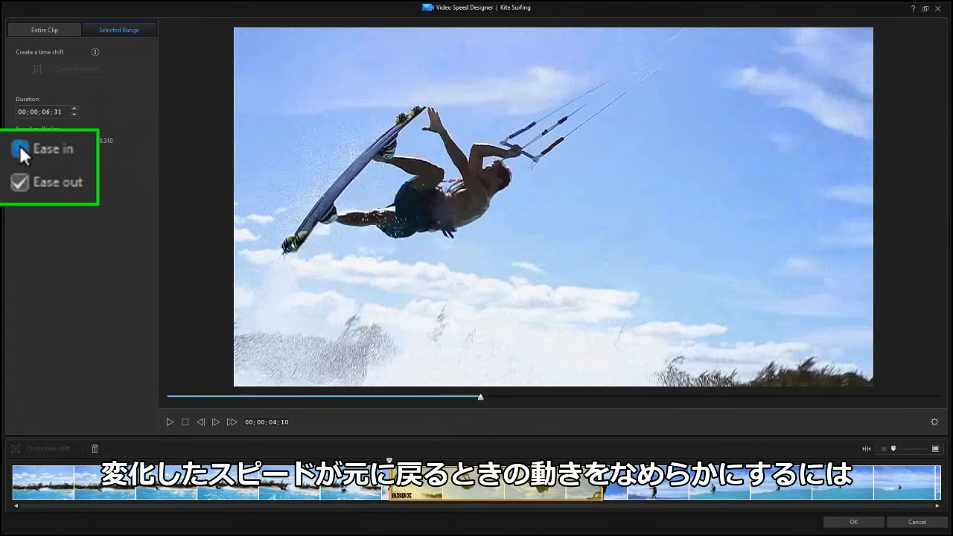
Enable Ease out so the jump section returns smoothly to normal speed
click(19, 149)
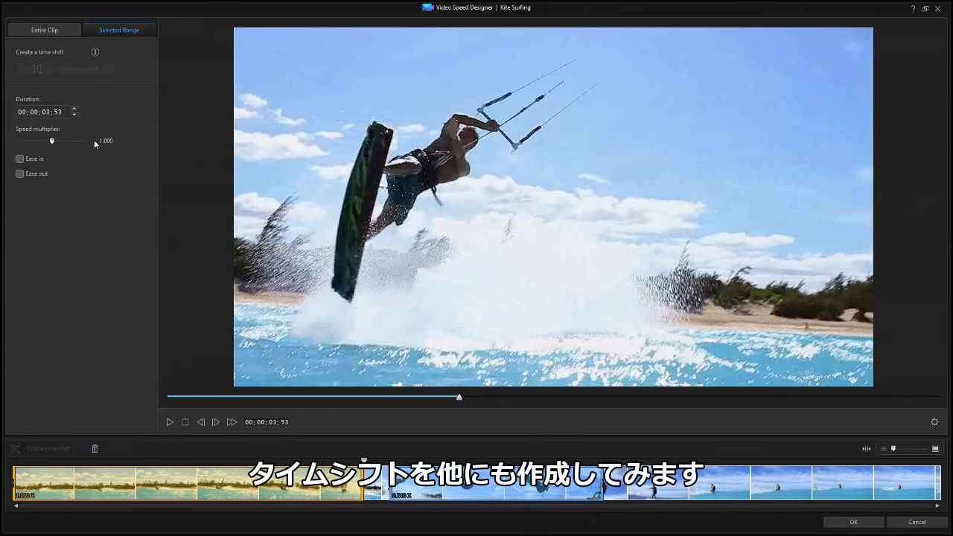
Speed up the opening time shift, then delete it from the clip
drag(52, 139, 70, 140)
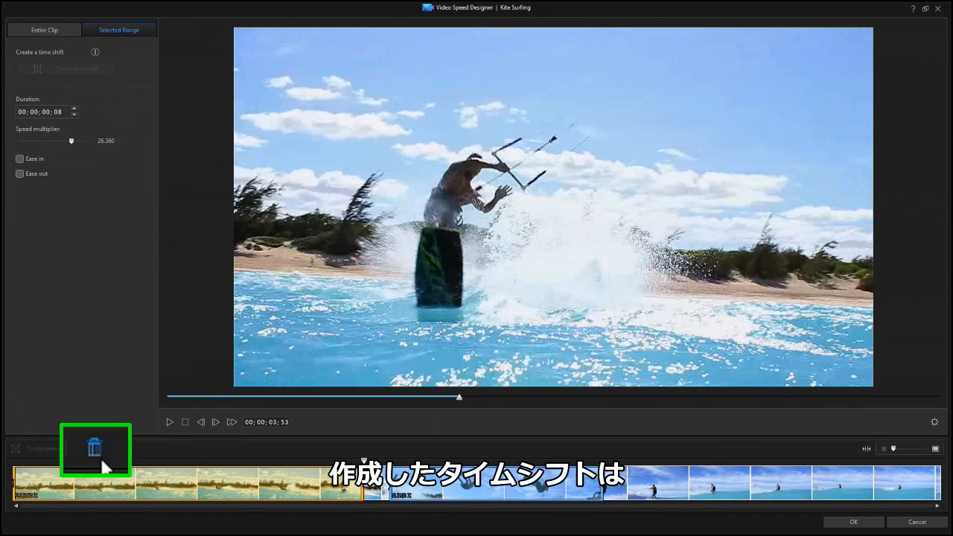
click(95, 450)
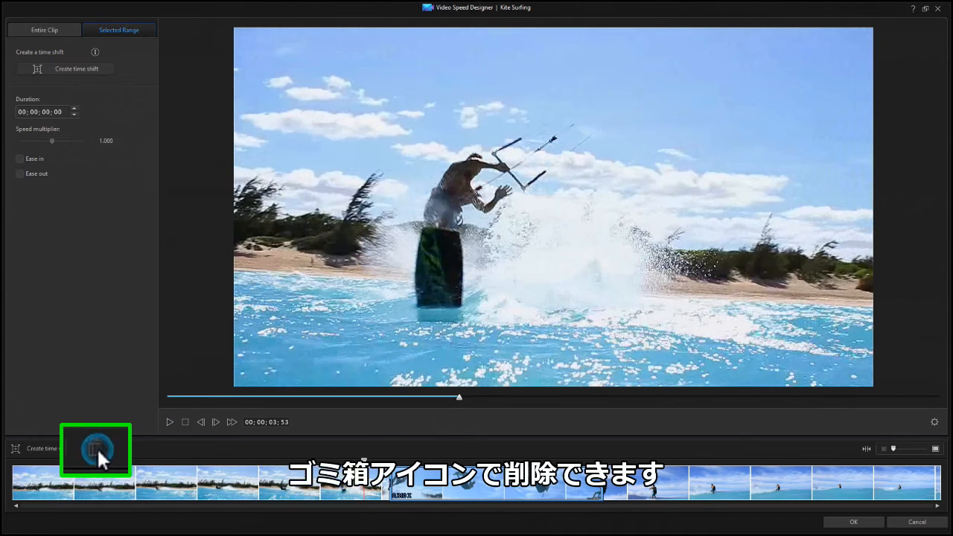